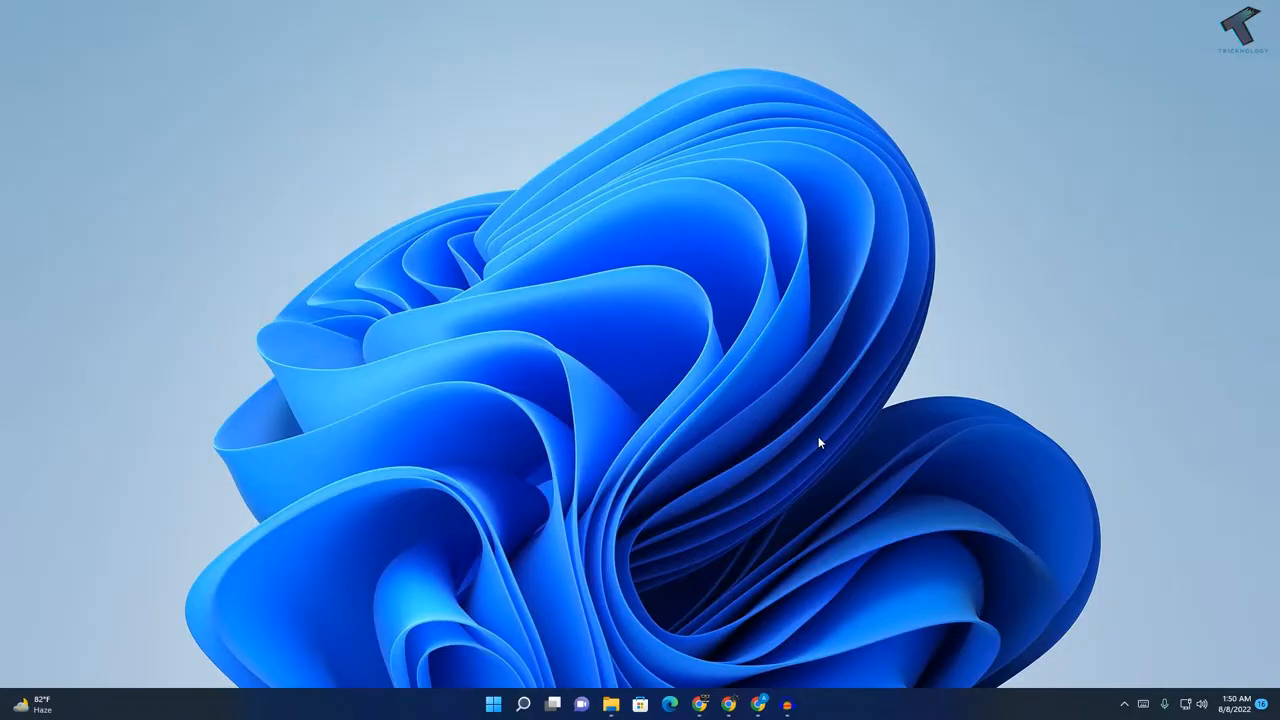
mouse_move(797, 459)
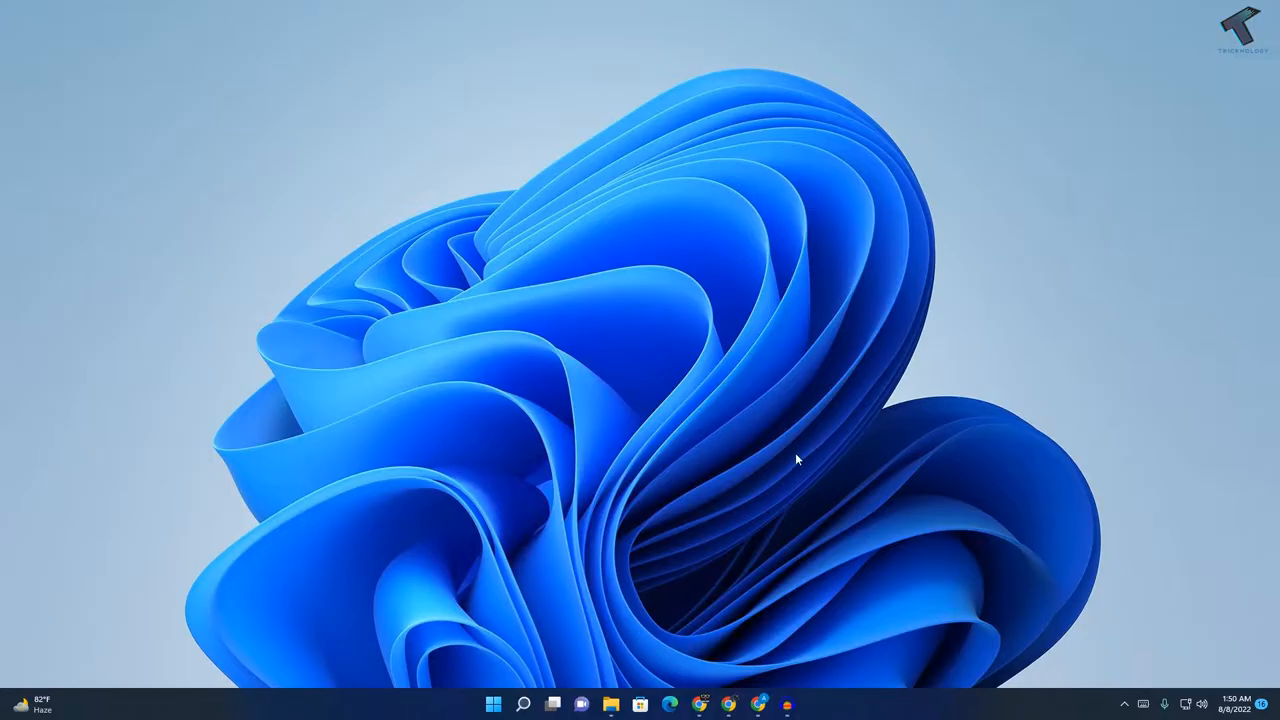
mouse_move(497, 703)
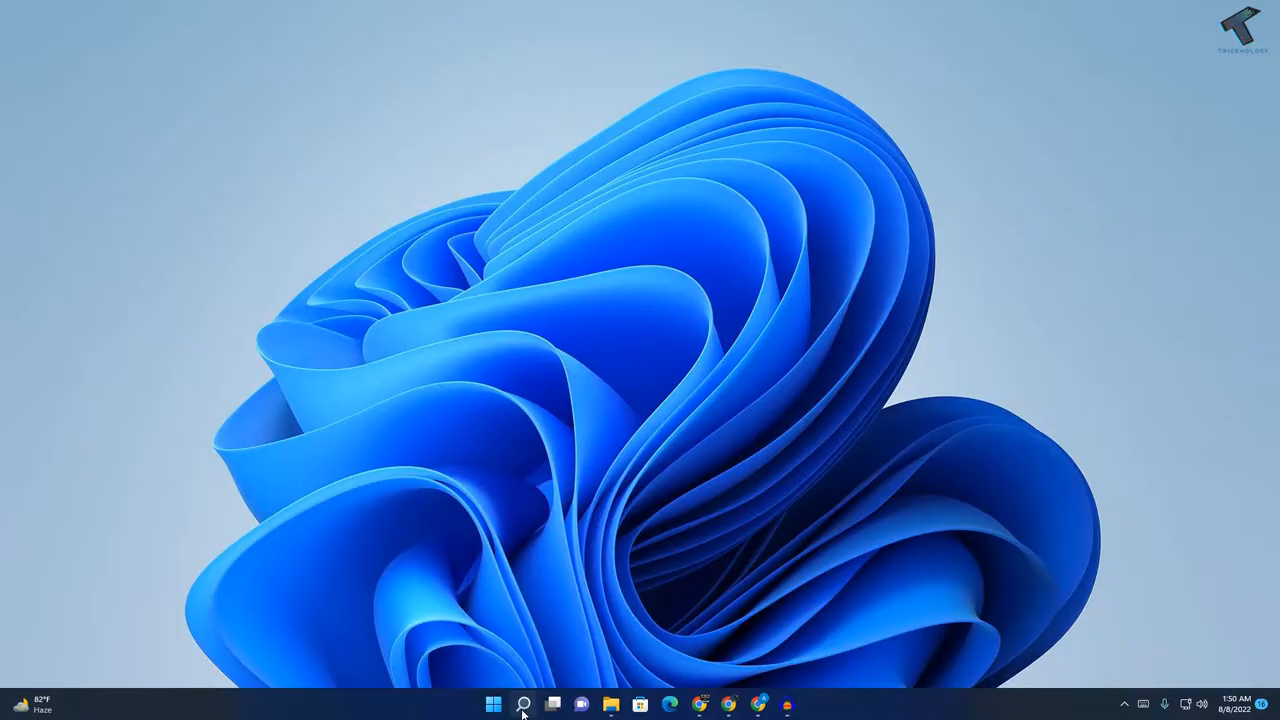
Search for Control Panel and go to System and Security
click(492, 704)
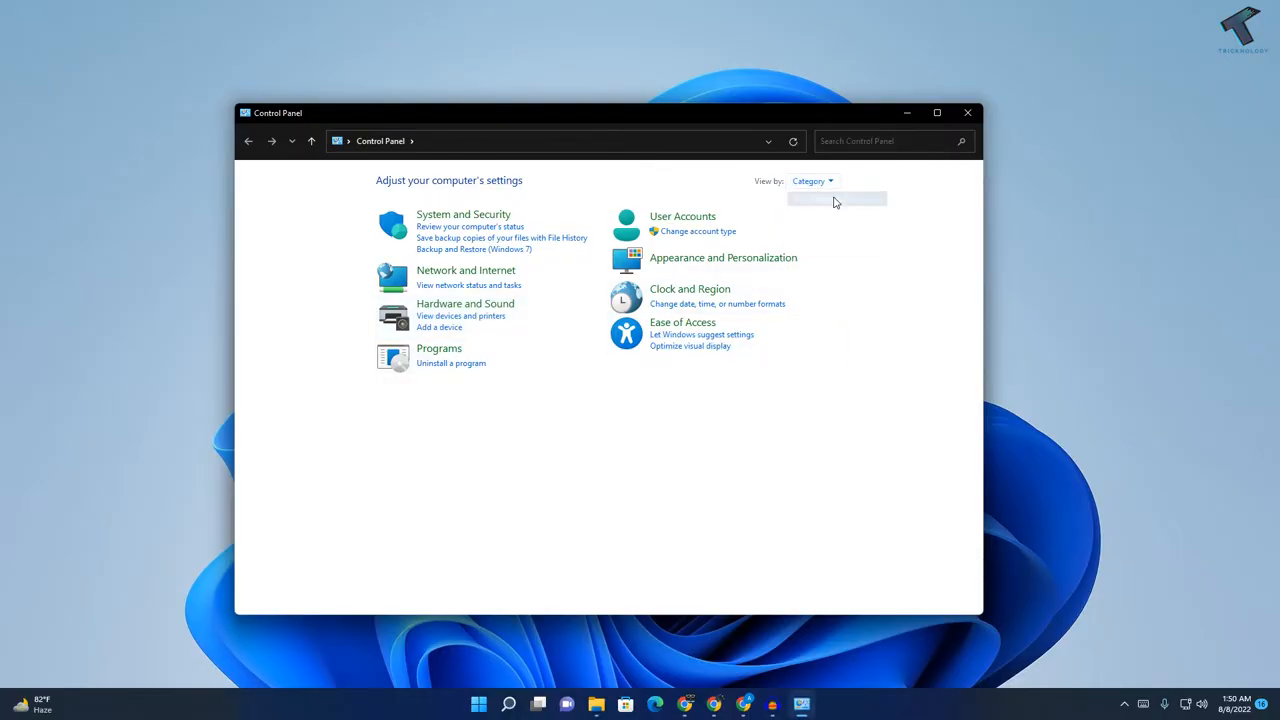
mouse_move(448, 223)
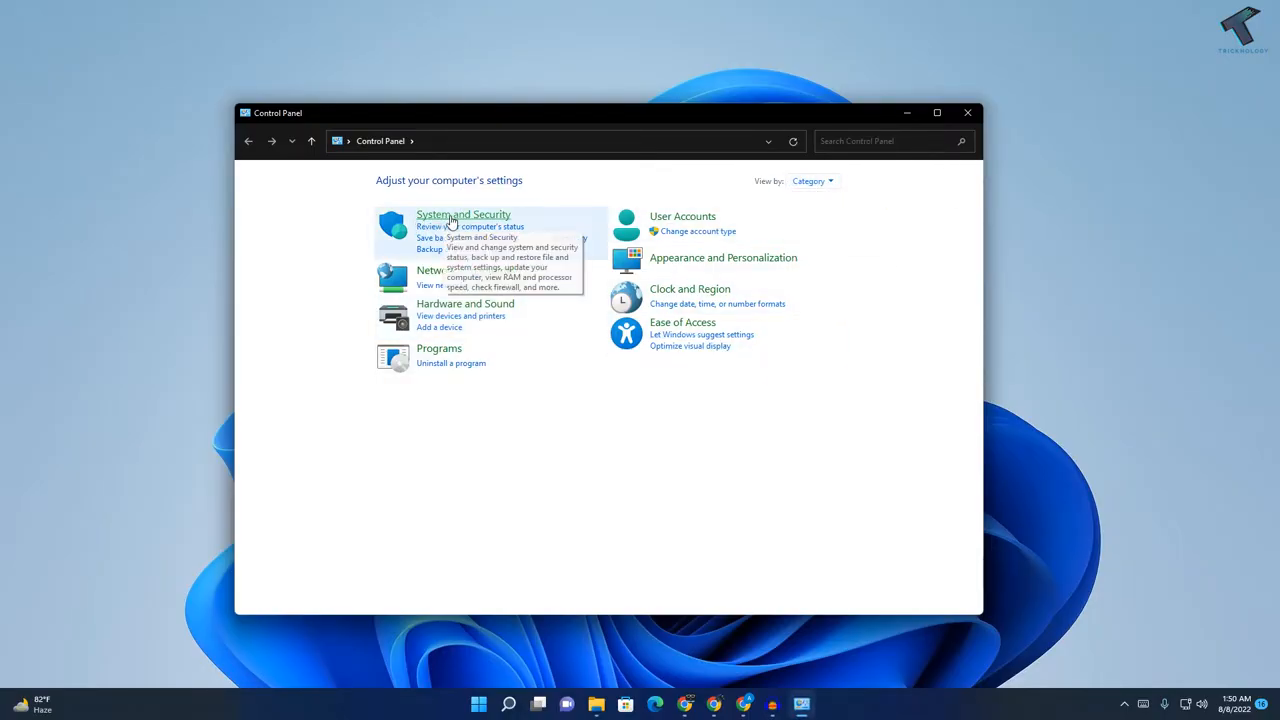
mouse_move(490, 218)
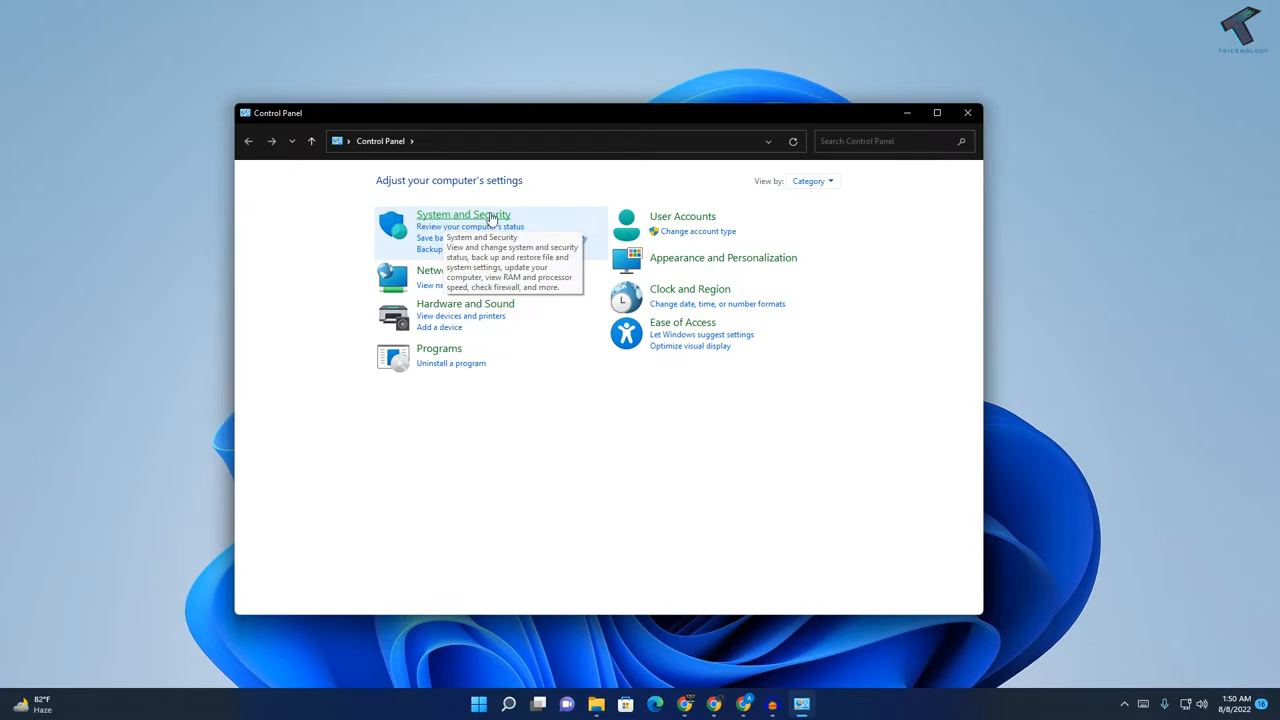
click(463, 214)
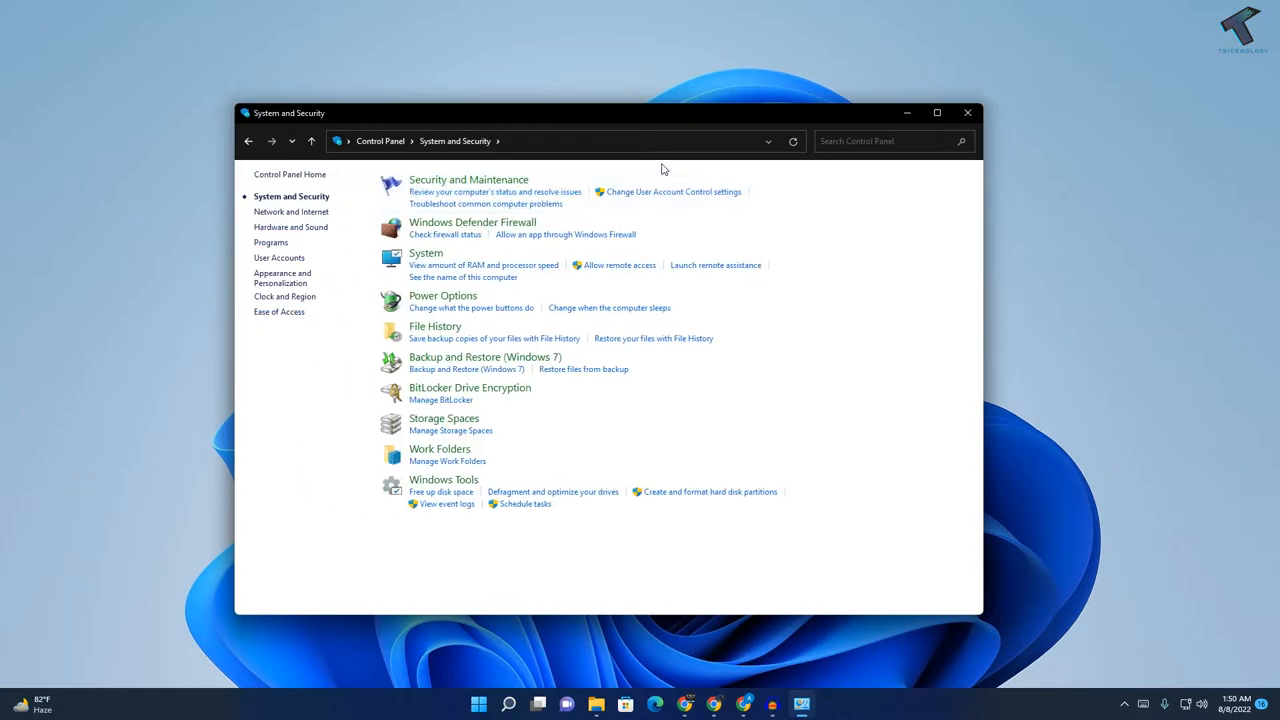
mouse_move(484, 181)
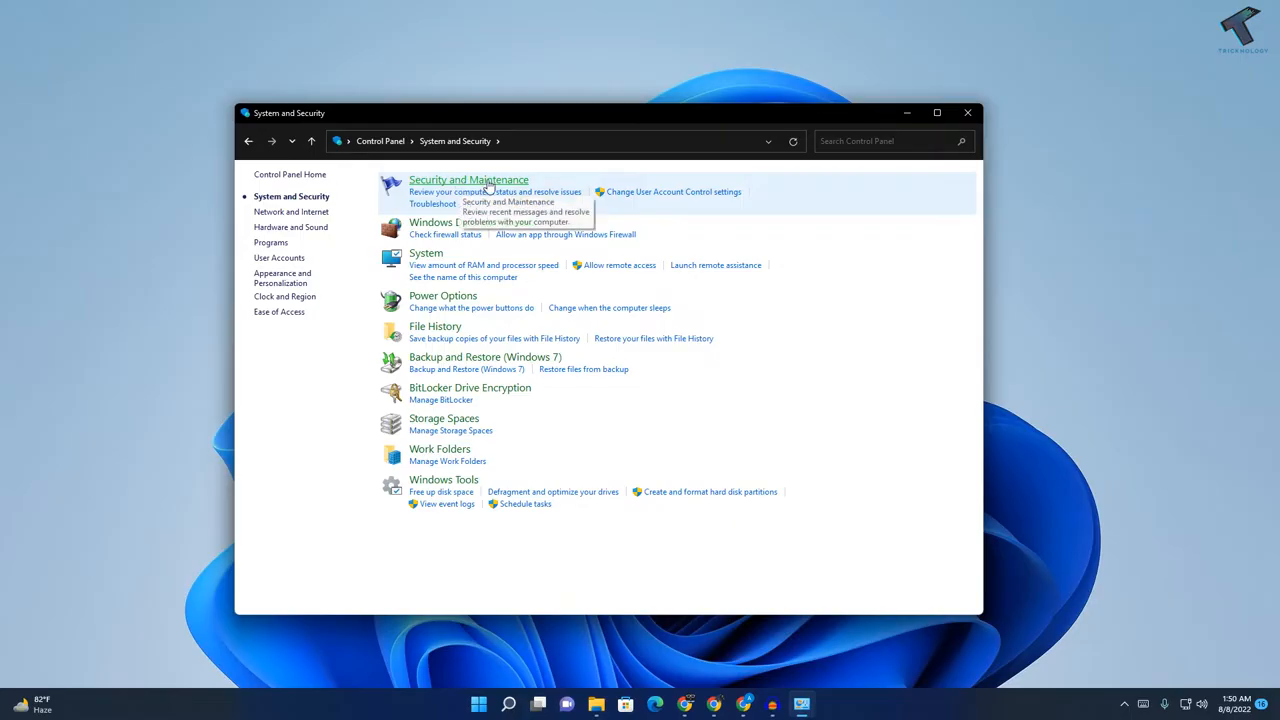
Go to Security and Maintenance from the System and Security page
click(468, 179)
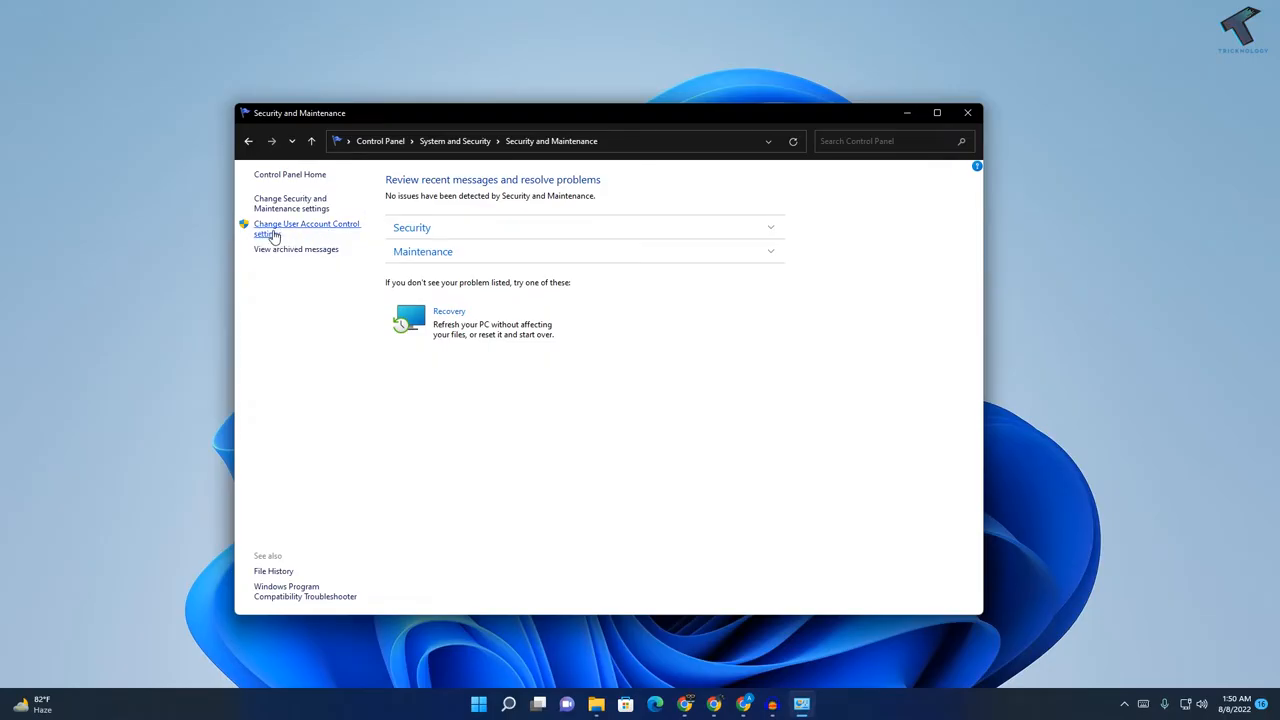
mouse_move(315, 231)
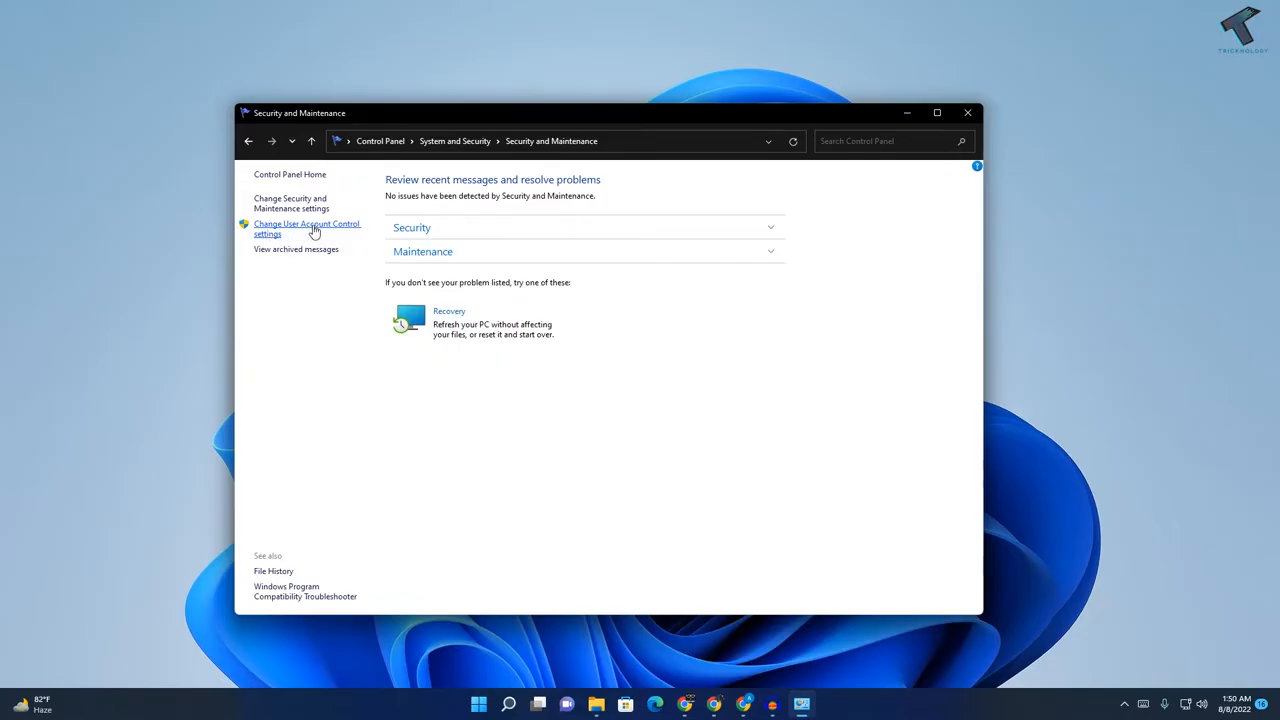
Move the User Account Control slider to Never notify and confirm with OK
click(307, 228)
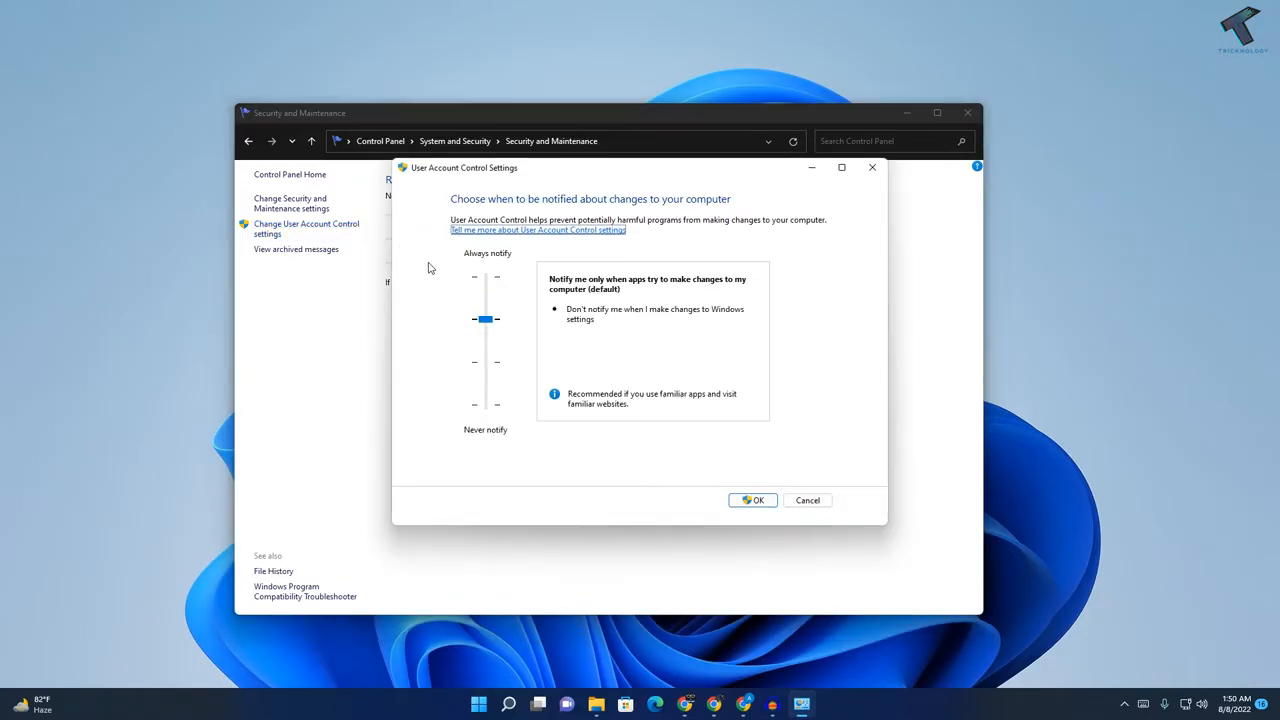
drag(486, 318, 486, 404)
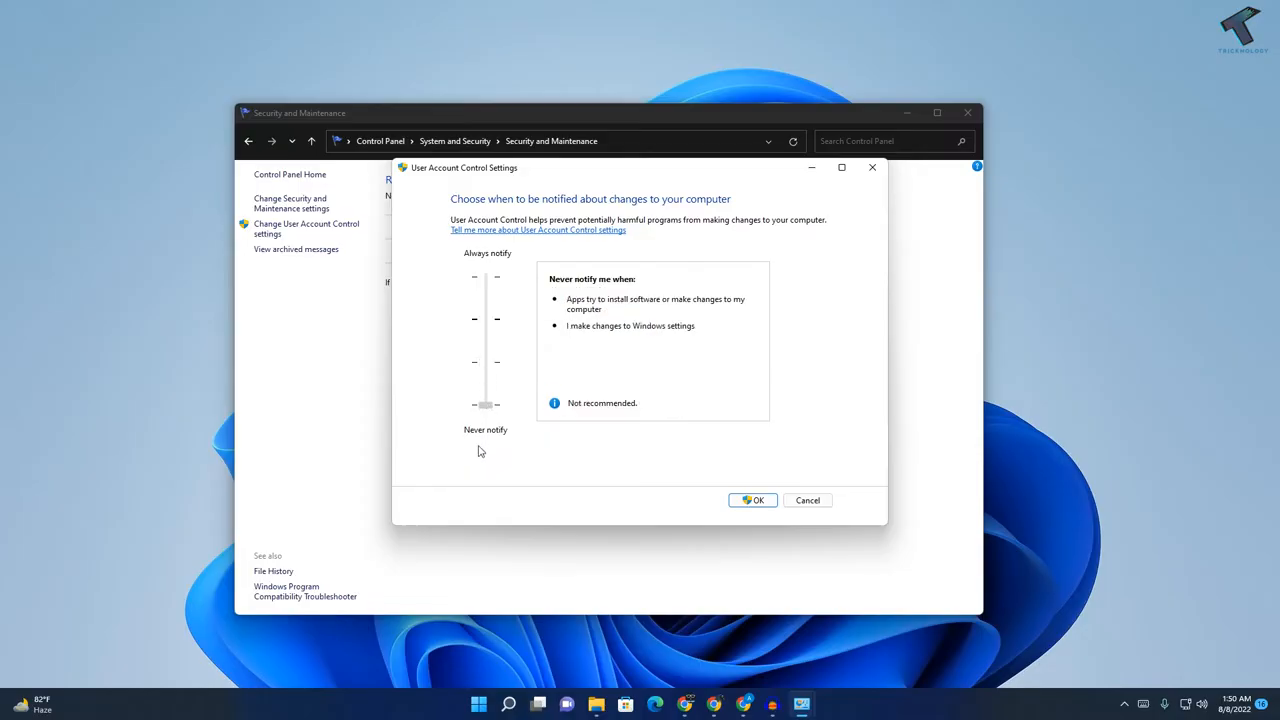
drag(485, 404, 485, 276)
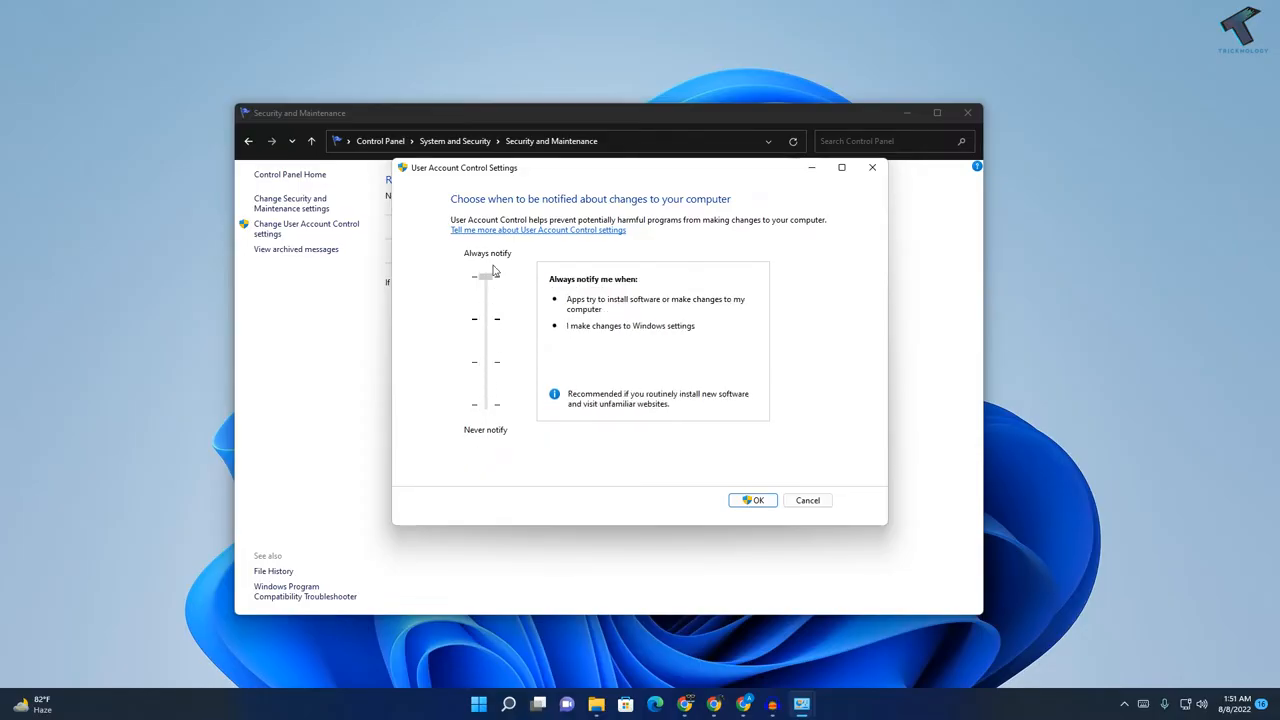
drag(485, 276, 485, 318)
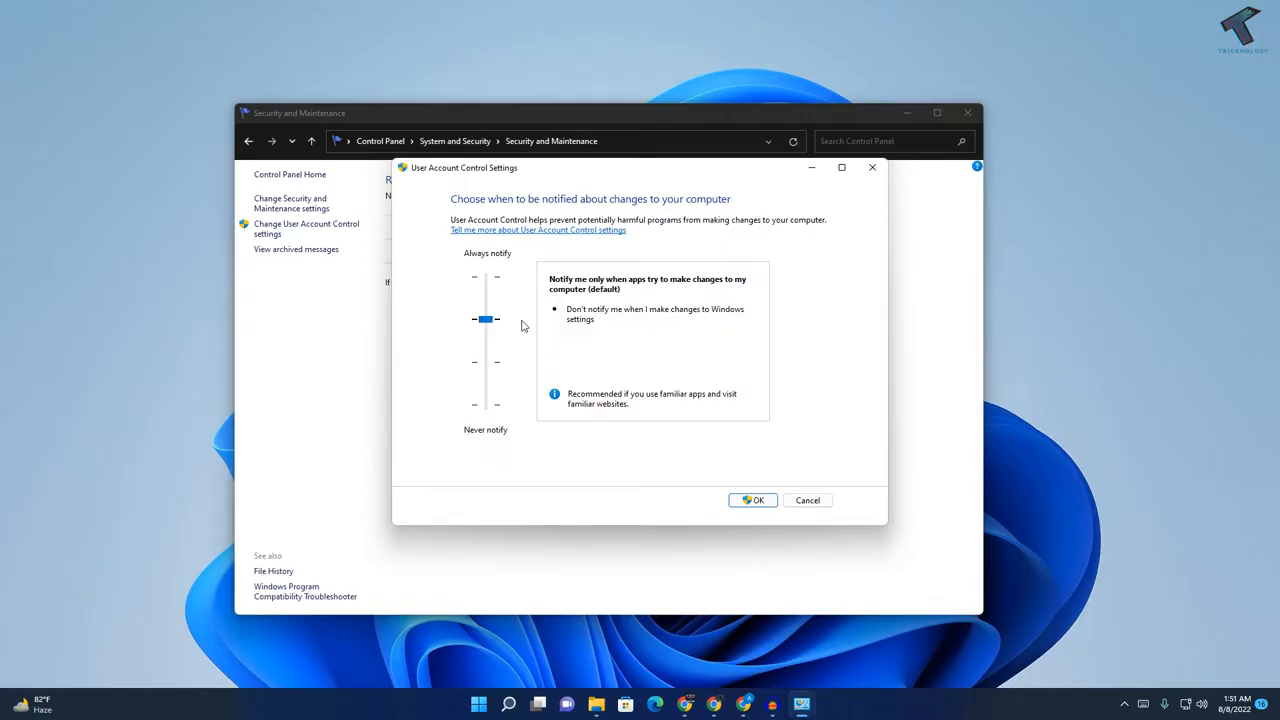
drag(485, 318, 485, 404)
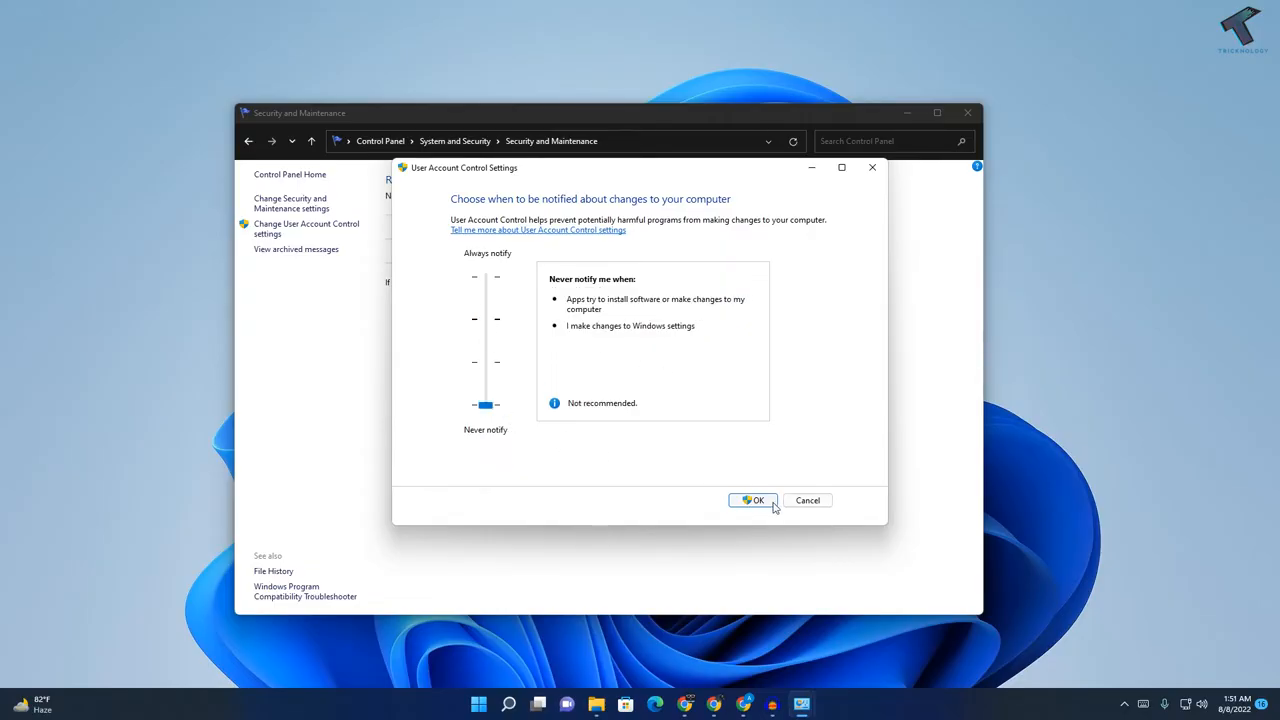
click(753, 500)
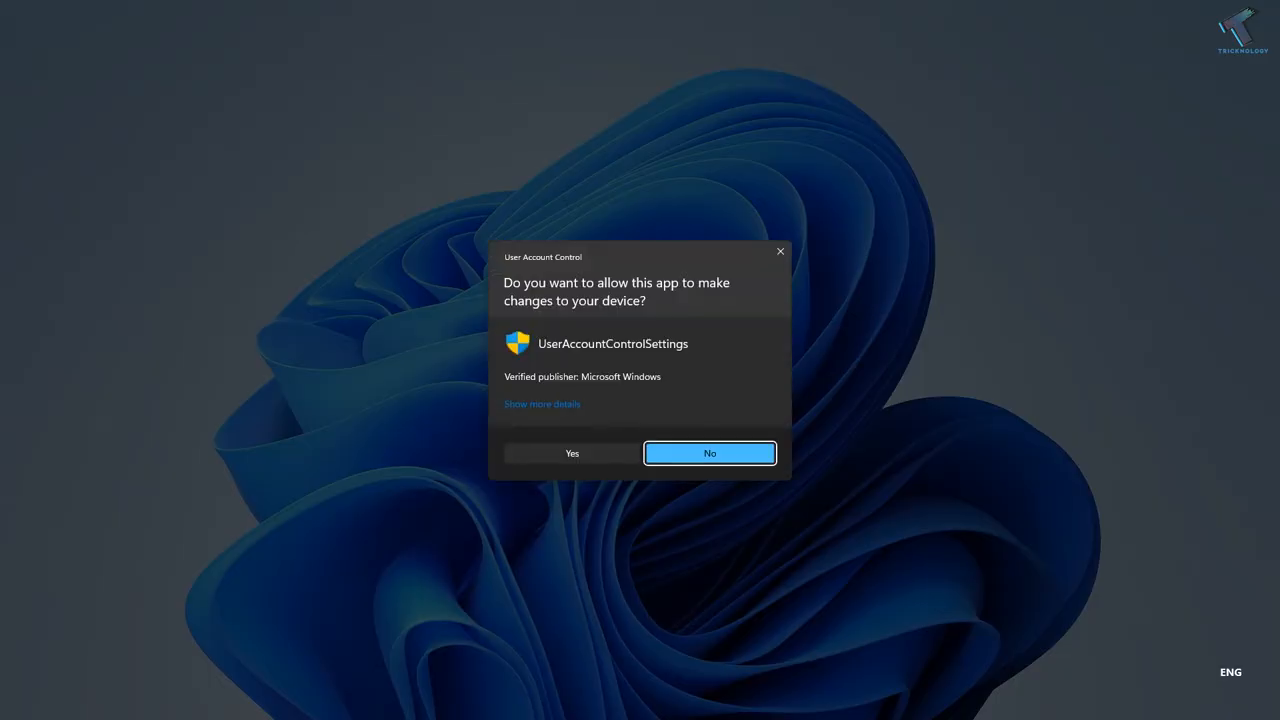